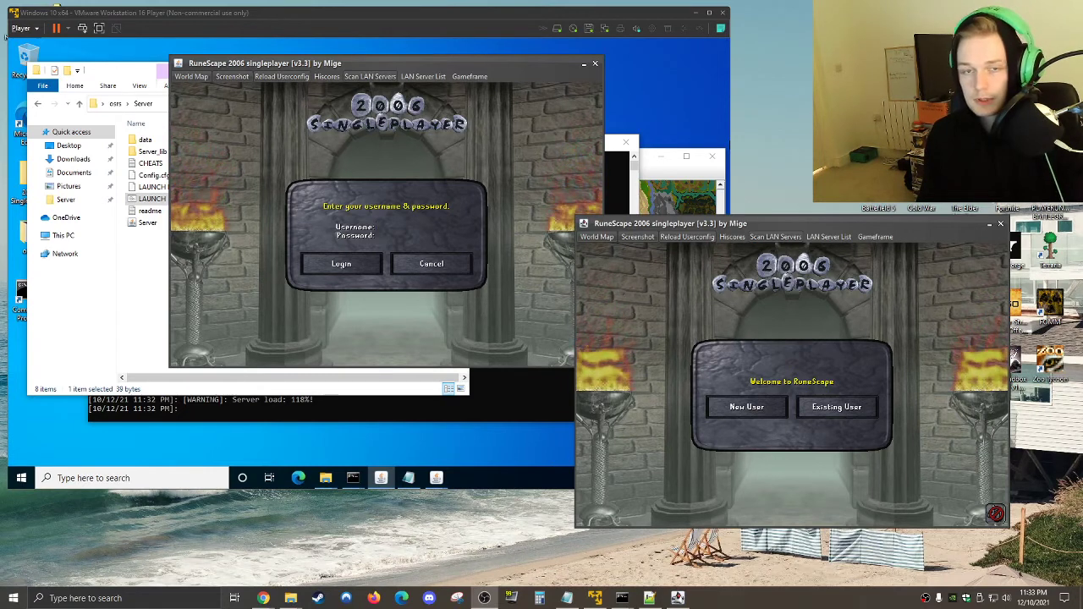
Open the server's Config.cfg in Notepad and scroll down to the [LAN] setting
type("a")
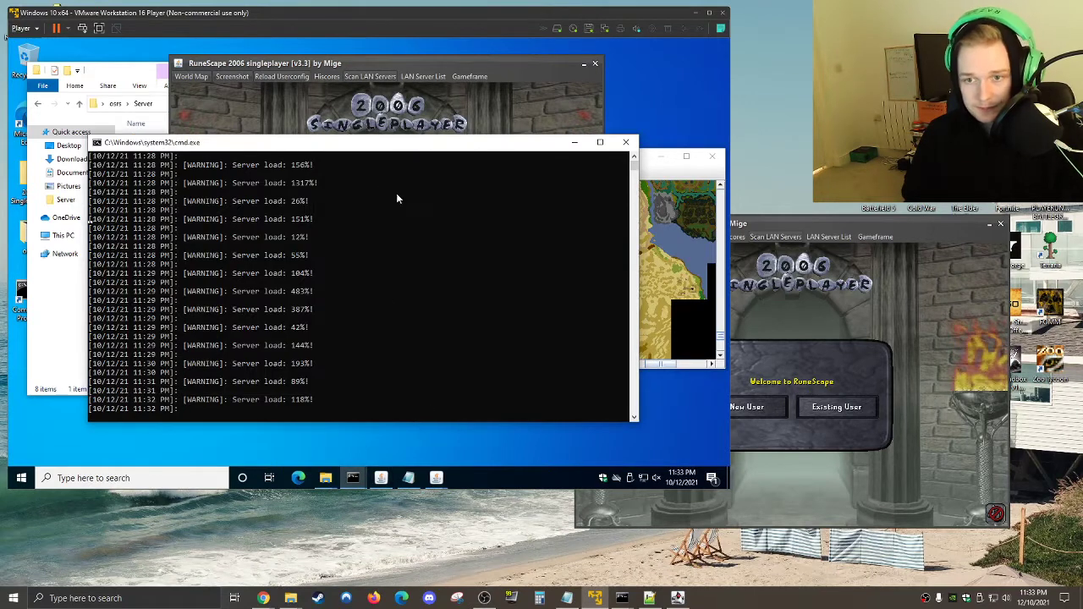
left_click(190, 76)
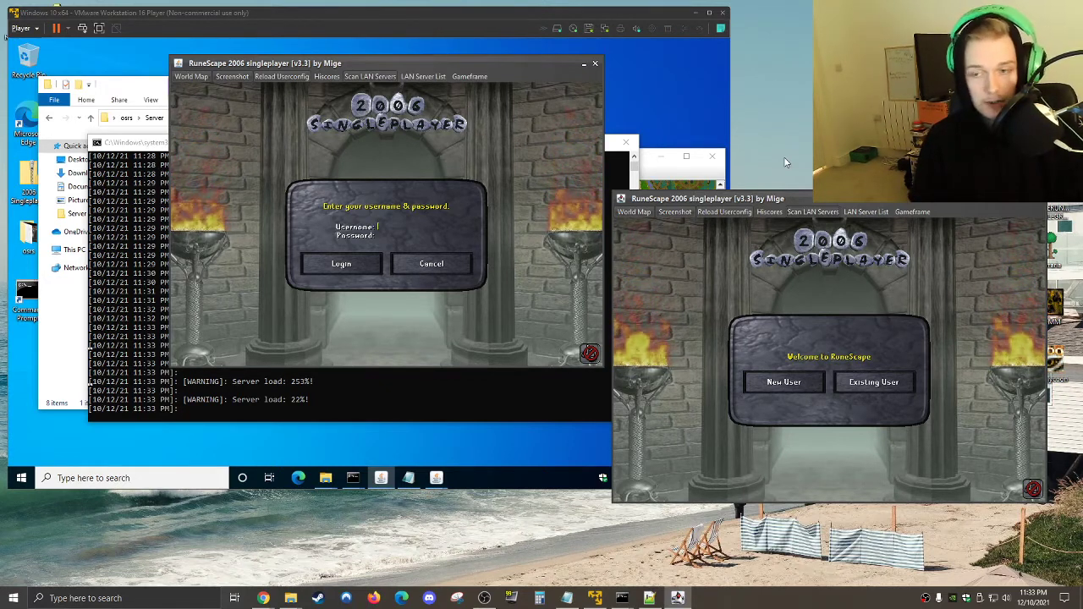
mouse_move(550, 199)
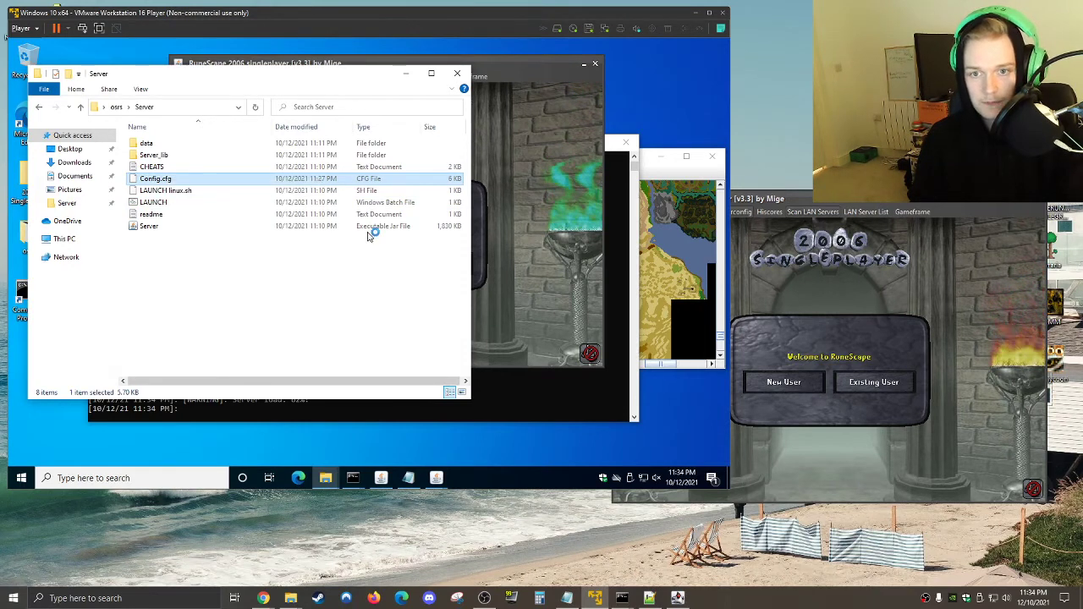
double_click(155, 179)
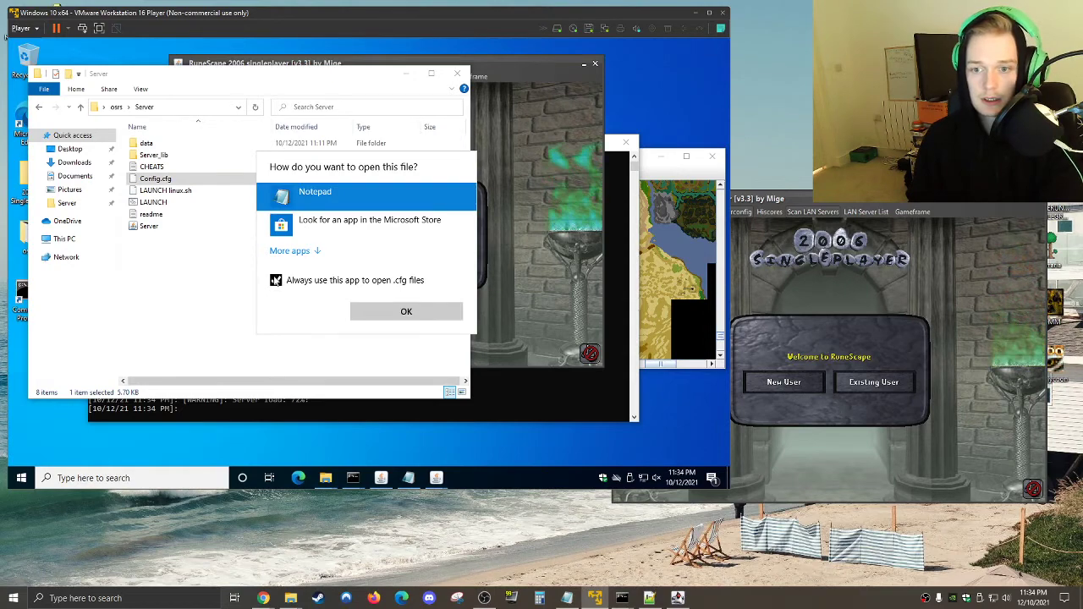
left_click(406, 311)
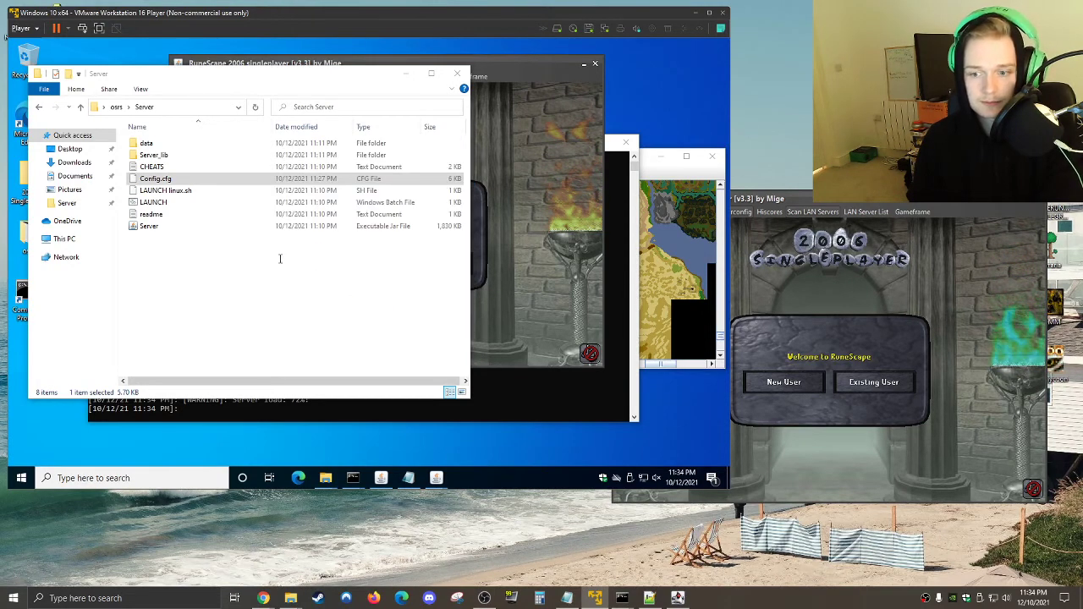
double_click(155, 178)
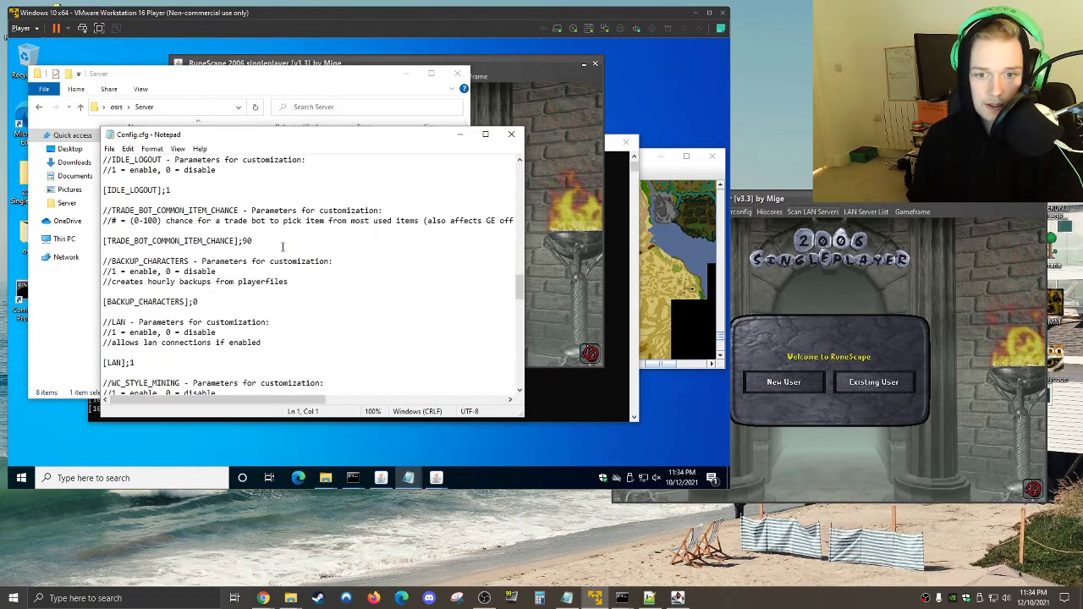
scroll("down", 3)
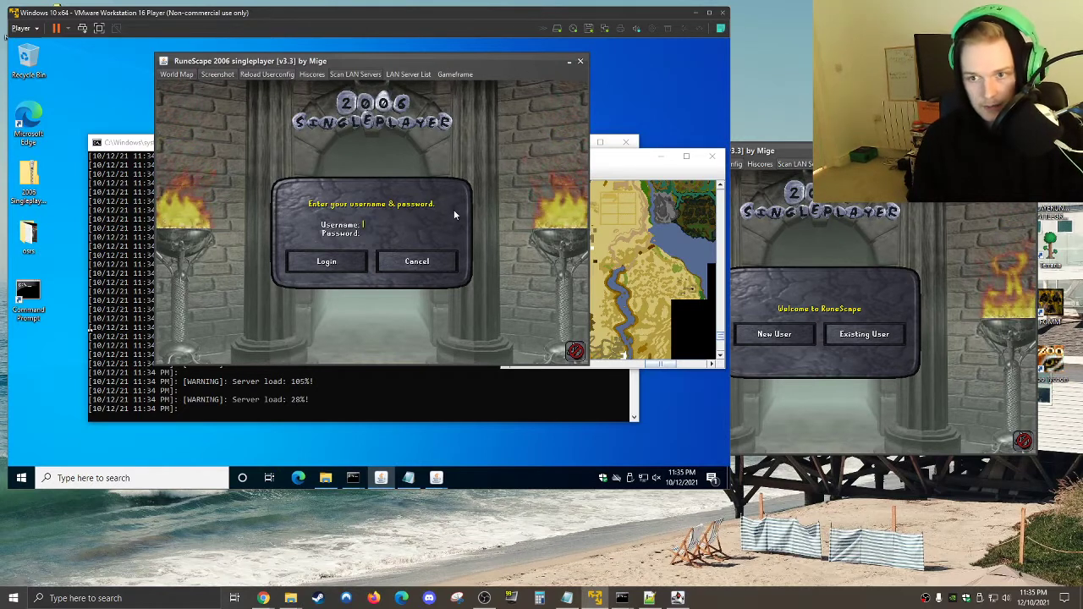
Enter the username 'test' and its password to log in the first client
type("test")
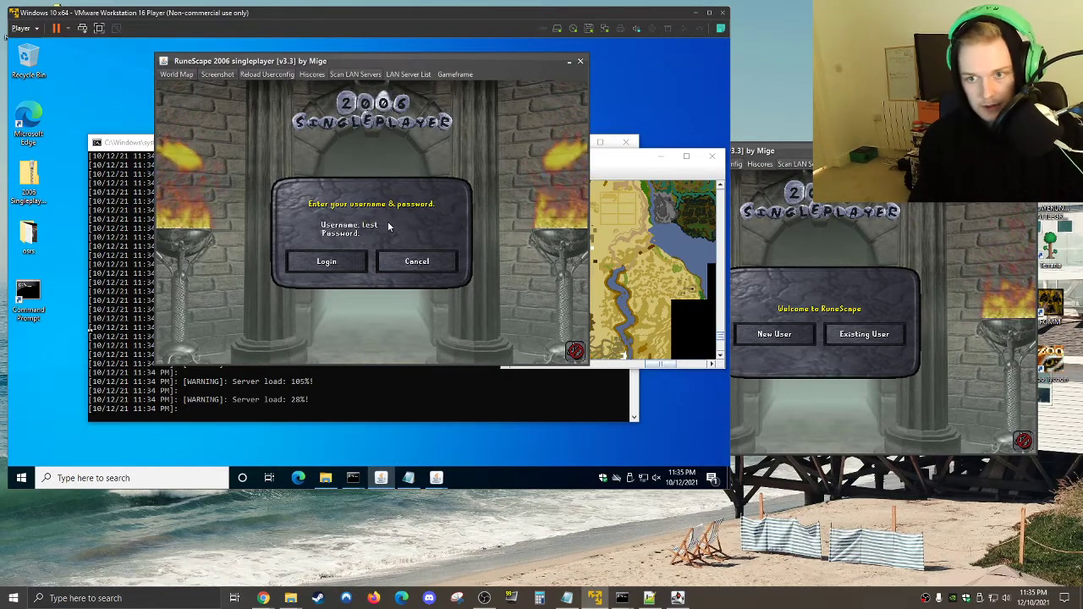
type("****")
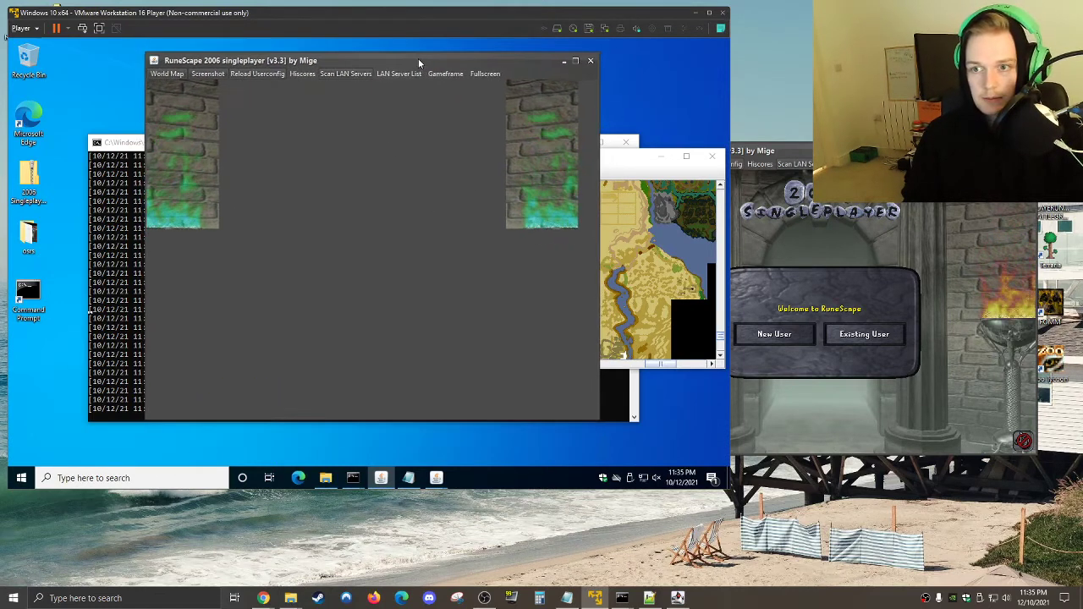
mouse_move(566, 161)
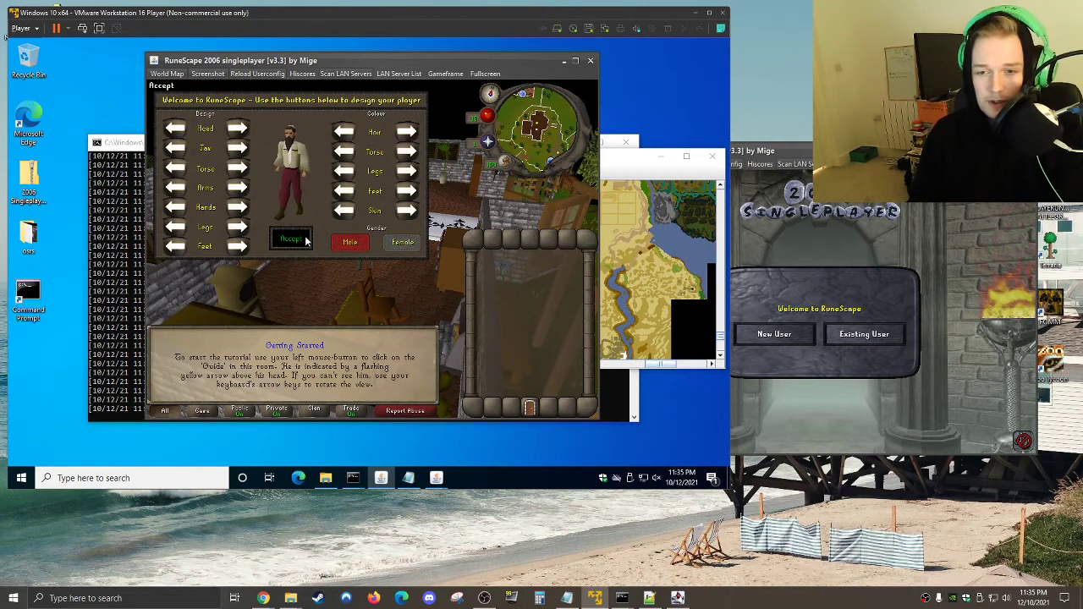
Accept the default appearance, then choose and confirm the Normal game mode
left_click(291, 237)
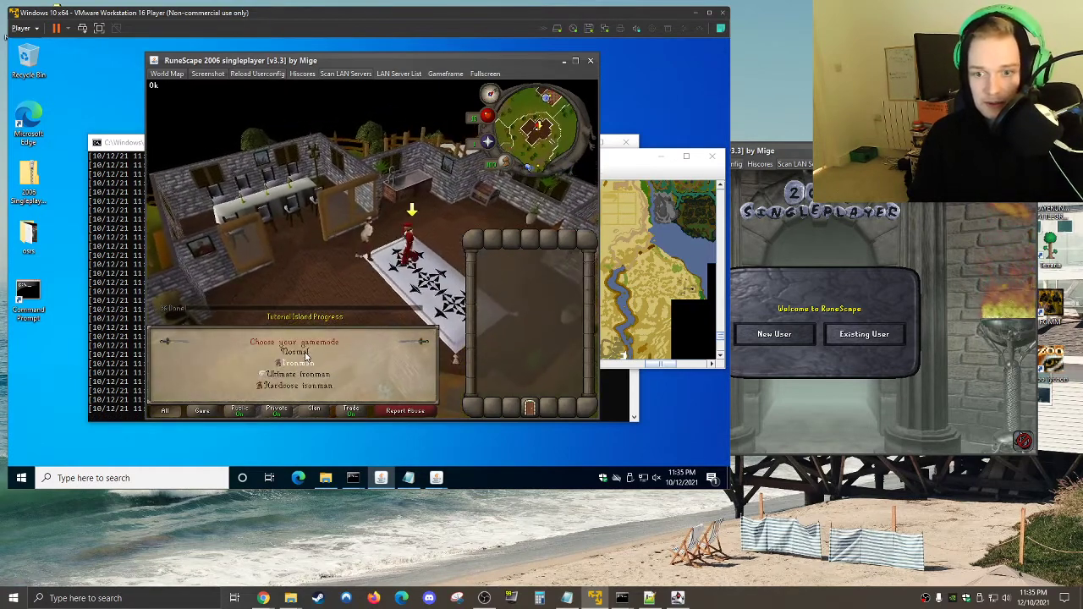
left_click(295, 352)
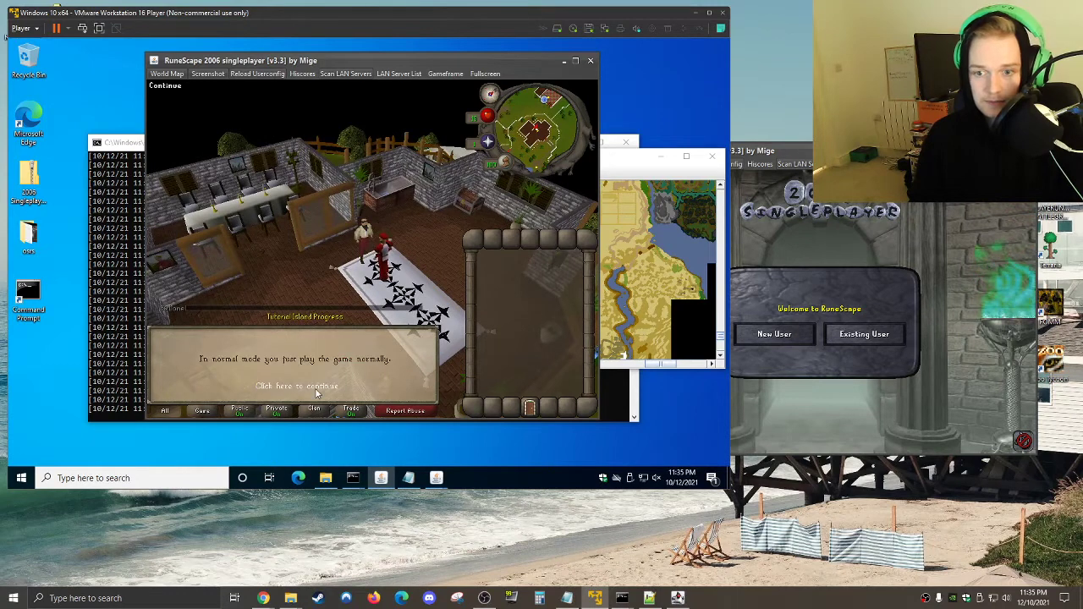
left_click(296, 386)
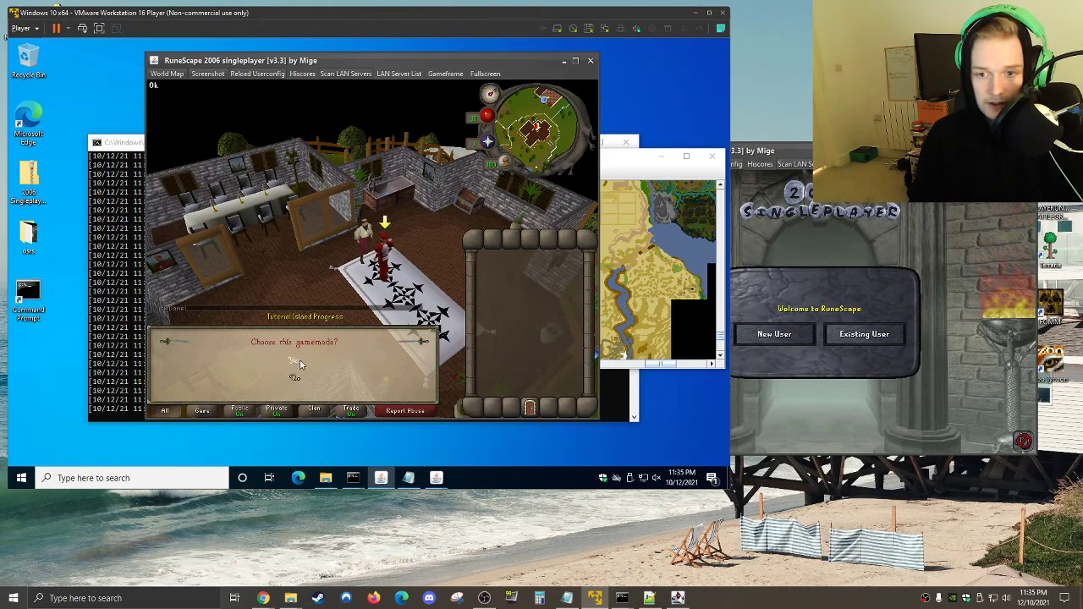
left_click(295, 359)
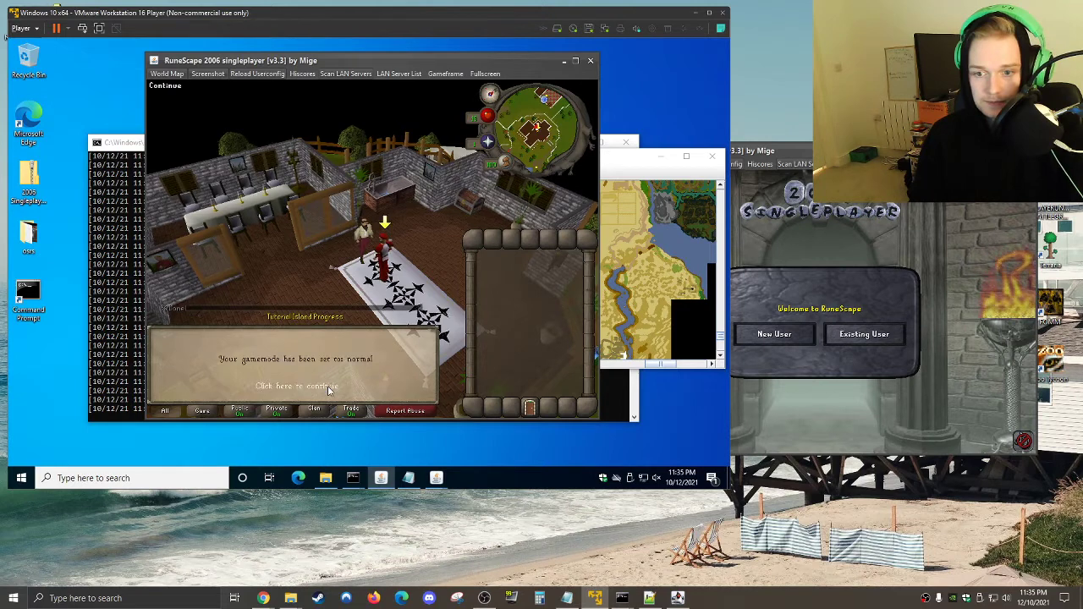
left_click(304, 386)
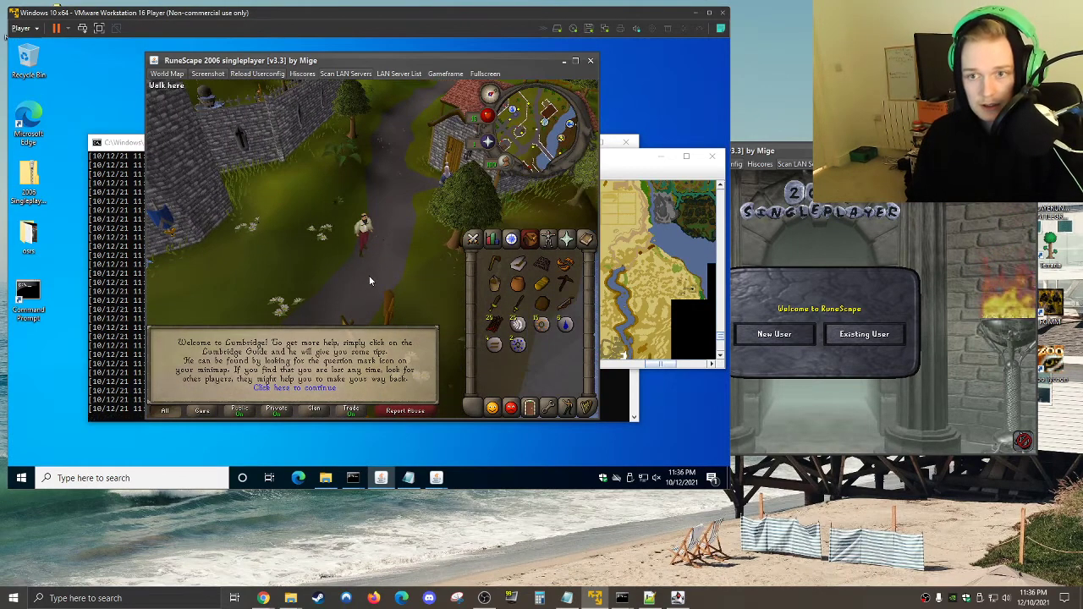
Walk the first character along the Lumbridge path
left_click(295, 389)
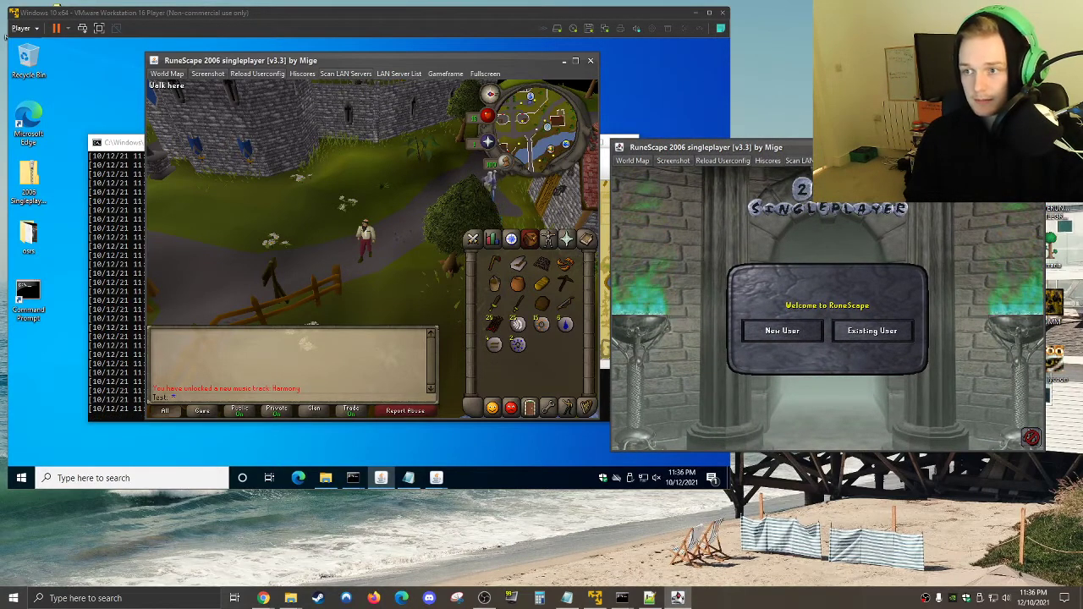
Log the second client in as existing user 'test2'
left_click(871, 330)
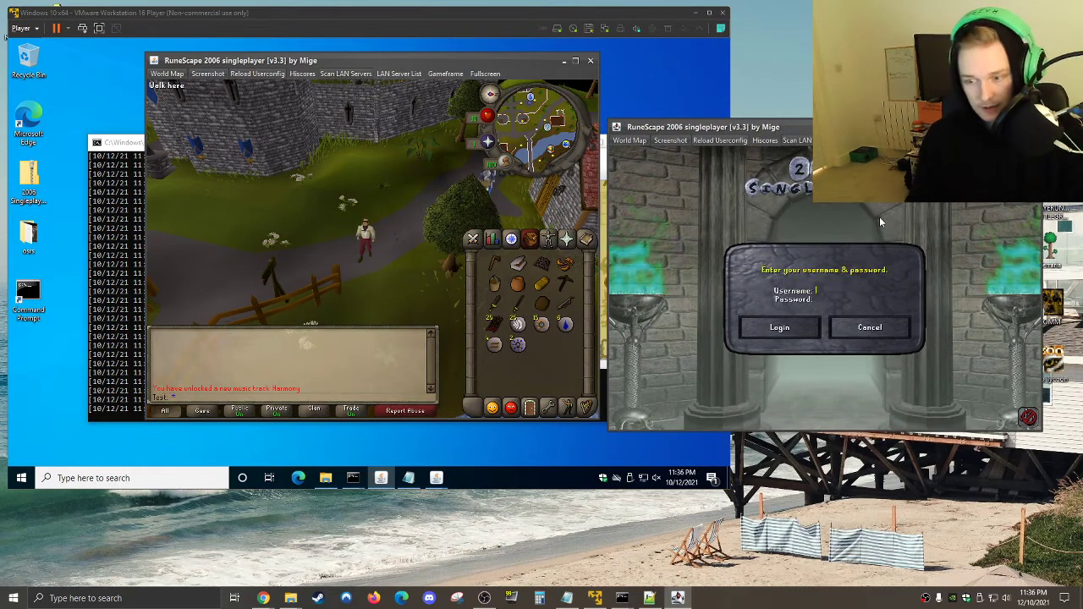
type("test2")
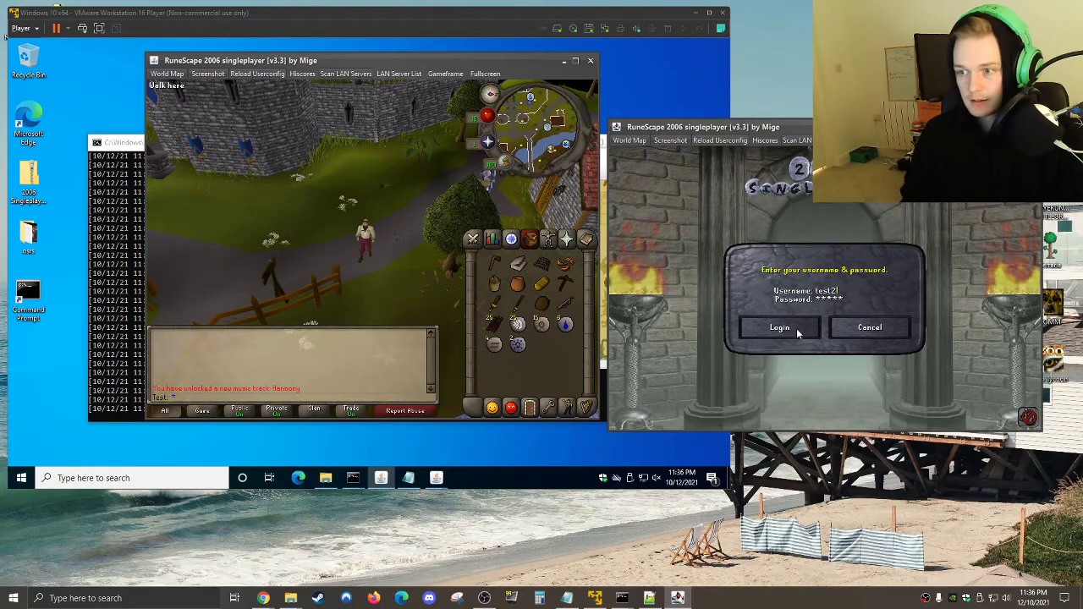
left_click(779, 327)
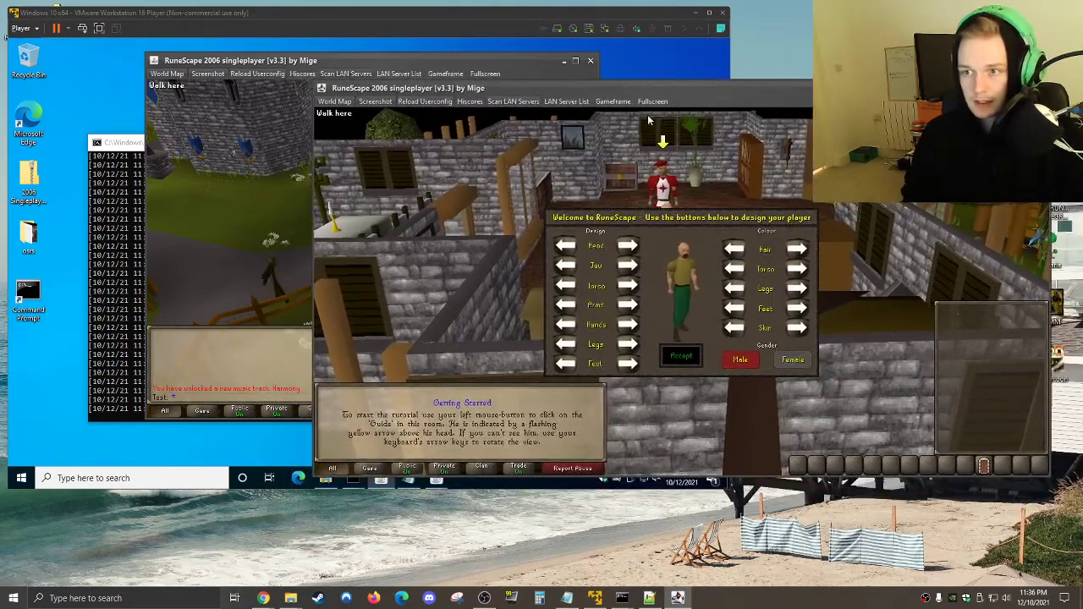
Add a hairstyle and beard, accept the design, and confirm the Normal game mode
left_click(613, 101)
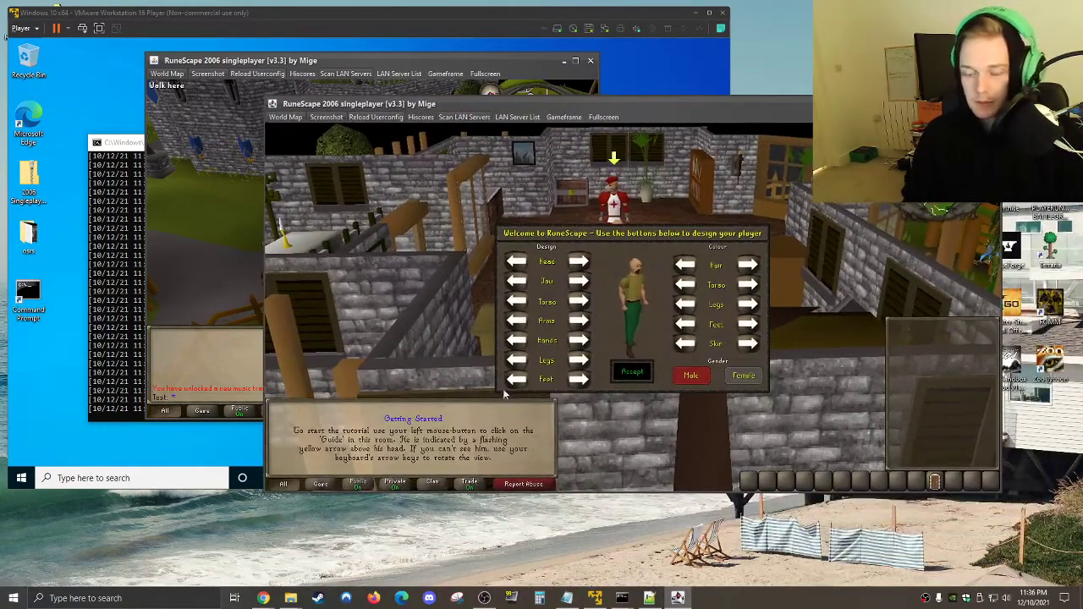
left_click(578, 280)
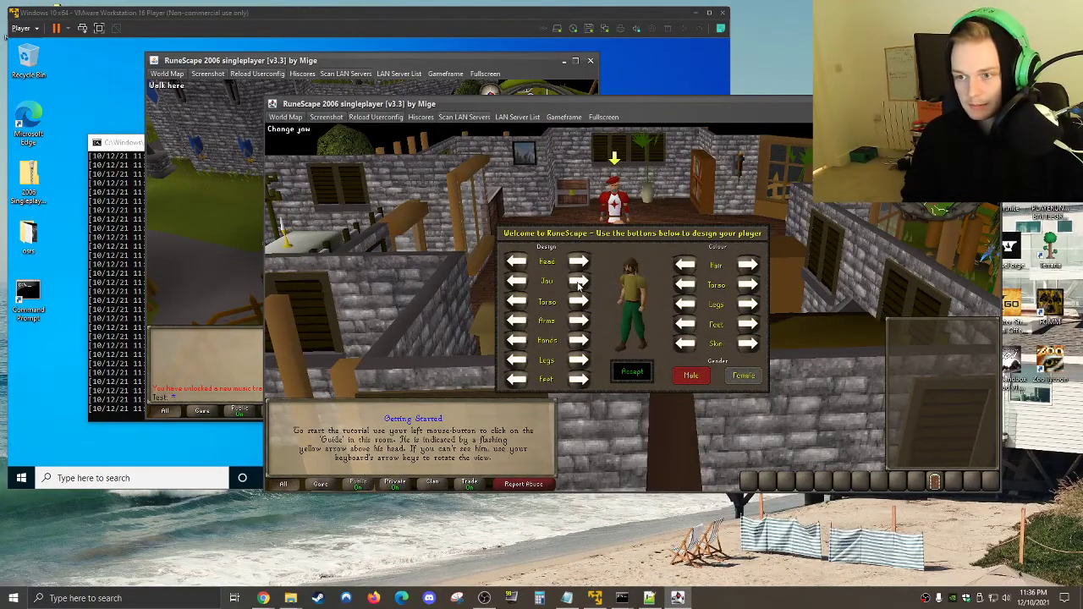
left_click(746, 265)
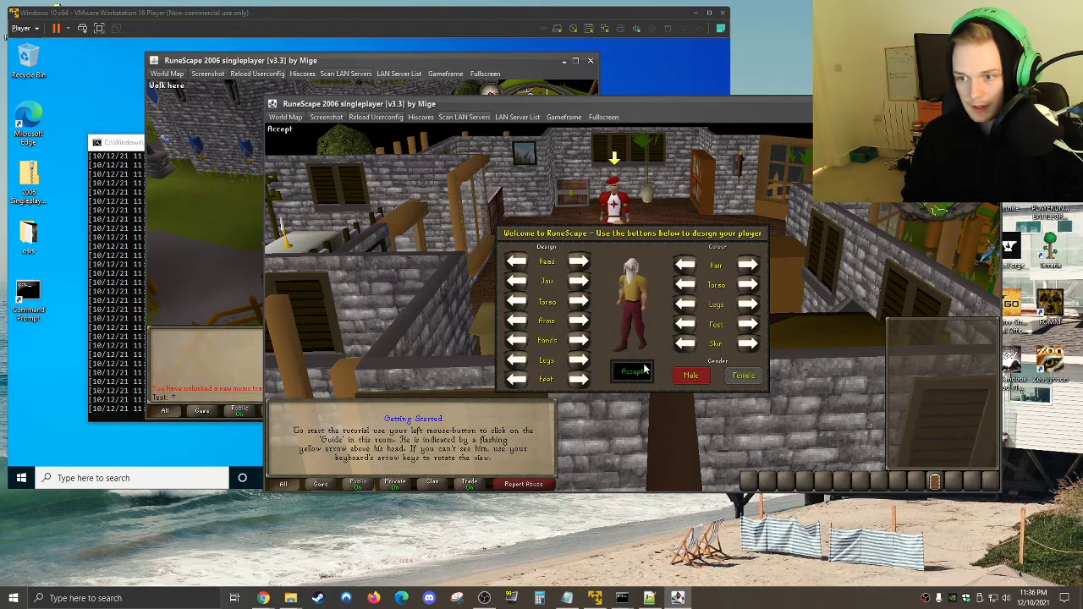
left_click(633, 371)
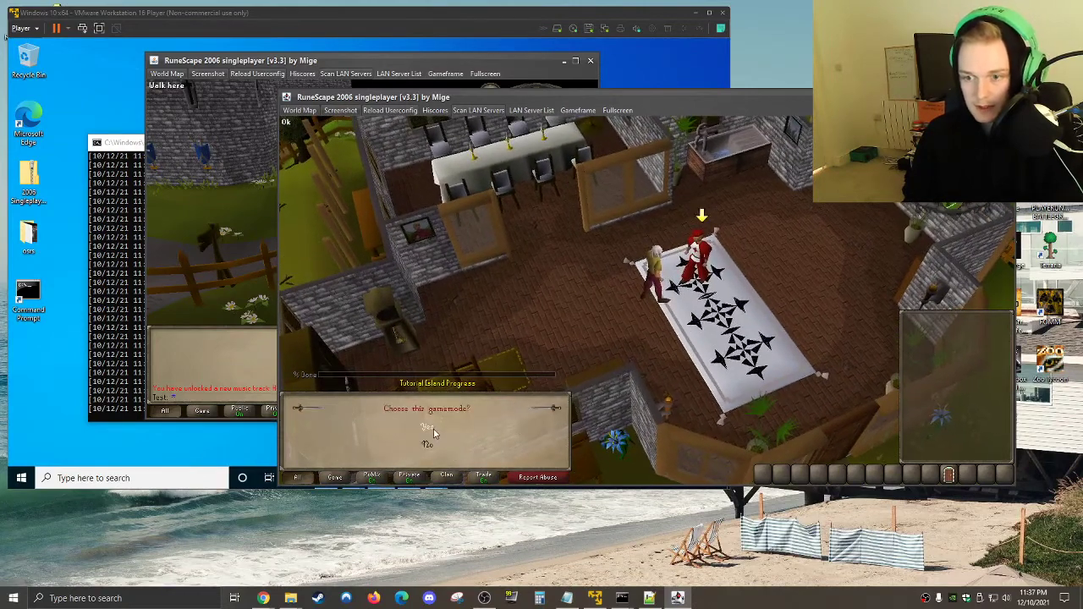
left_click(427, 425)
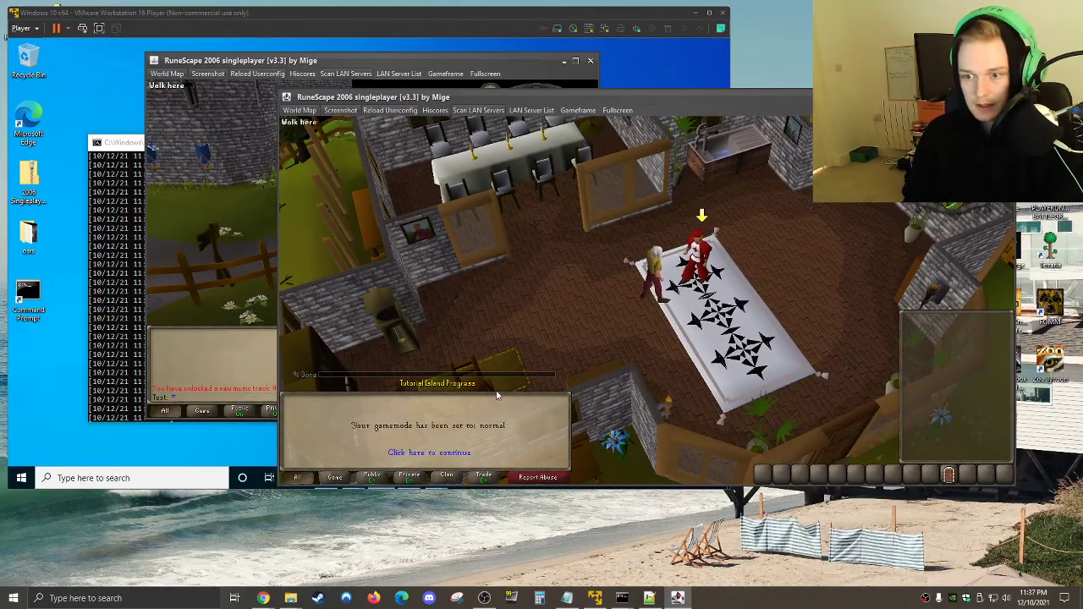
left_click(429, 452)
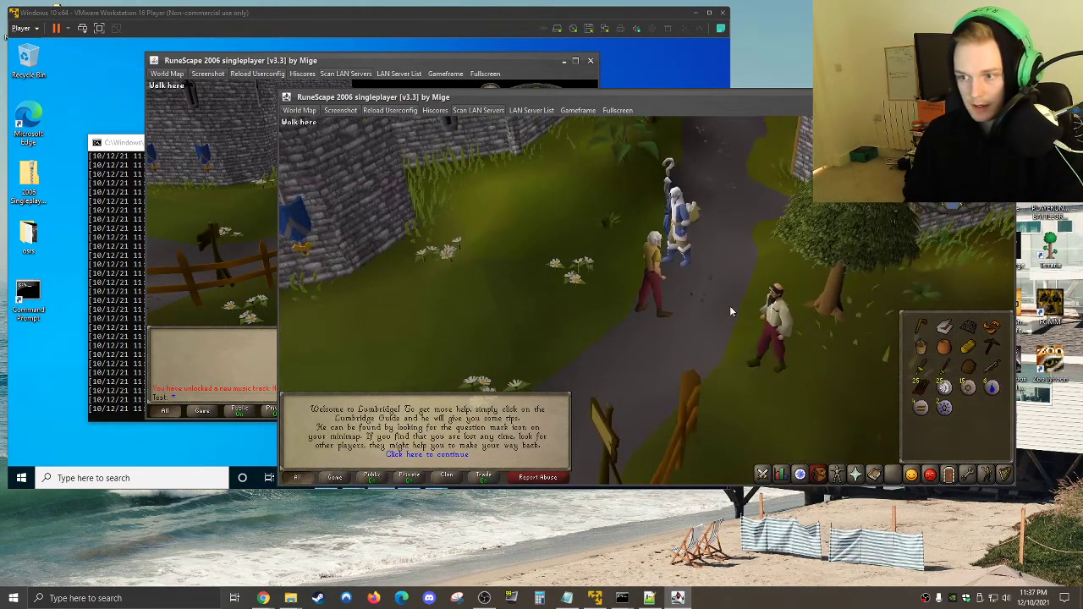
Walk the second character toward the first and type 'Hello' in chat
left_click(427, 455)
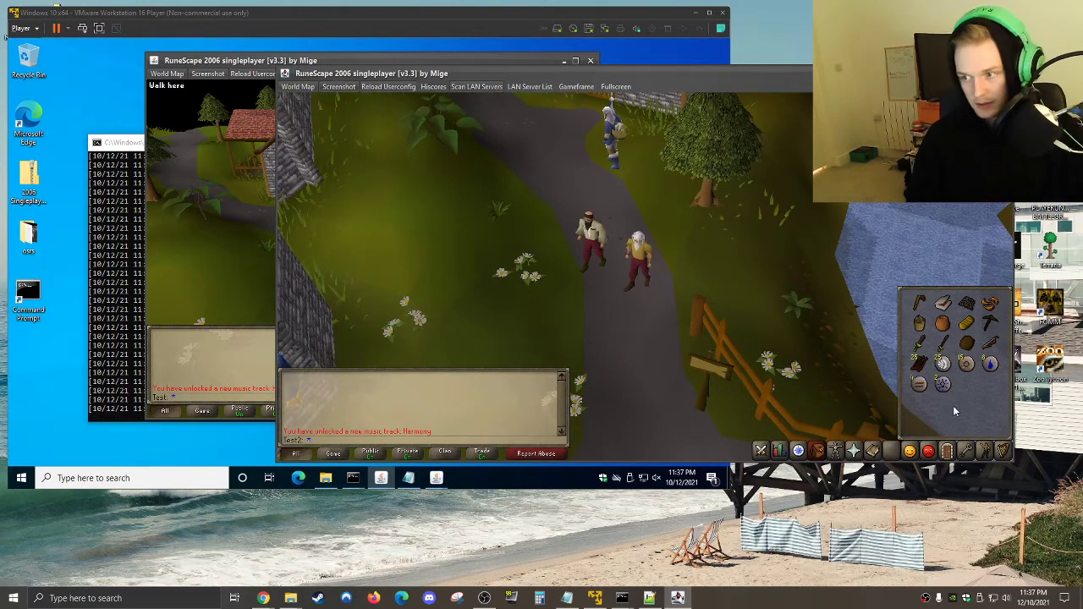
type("Hello")
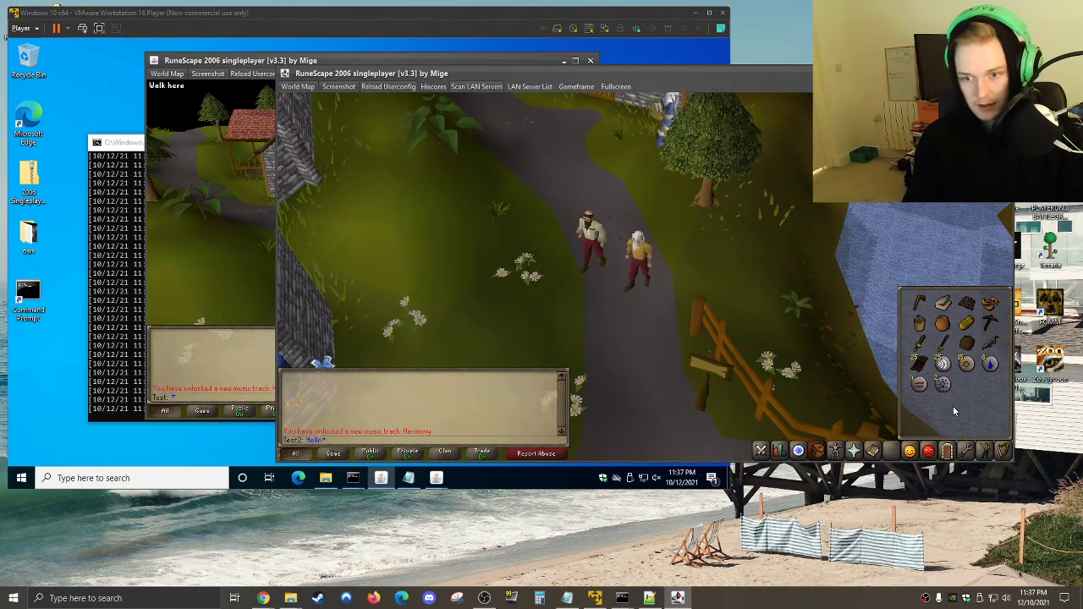